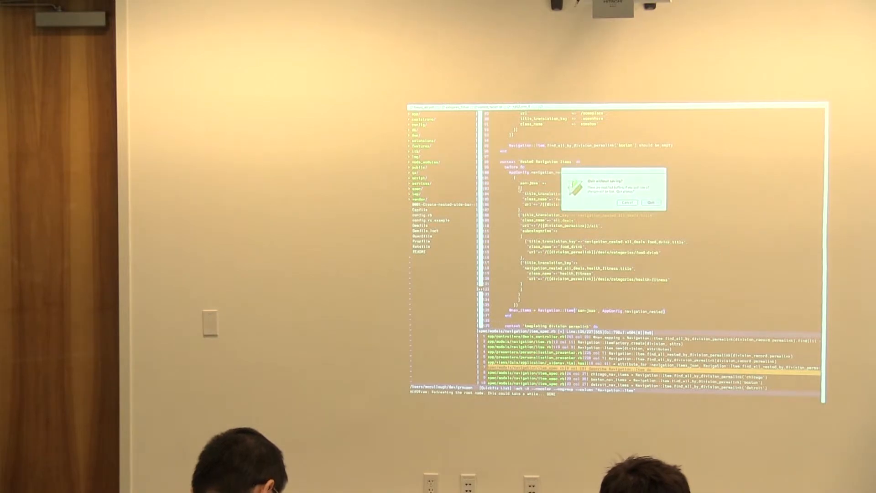
- Switch away from the terminal running Vim to another application via the app switcher
click(652, 202)
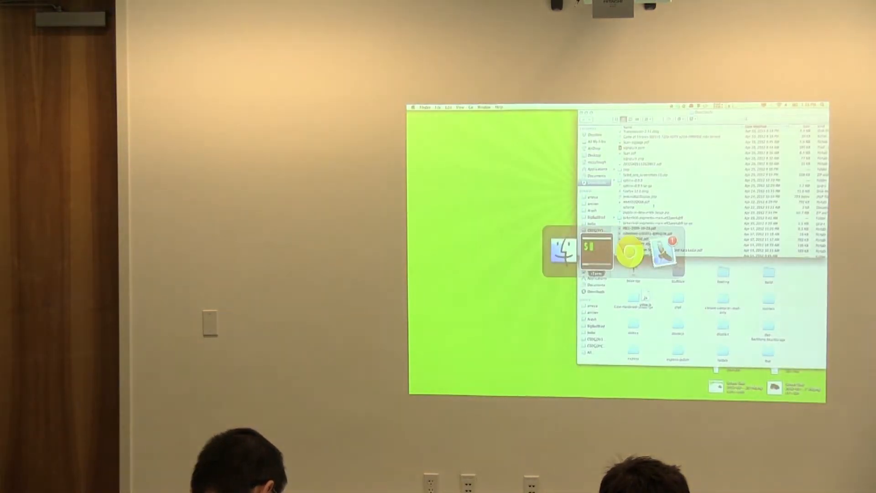